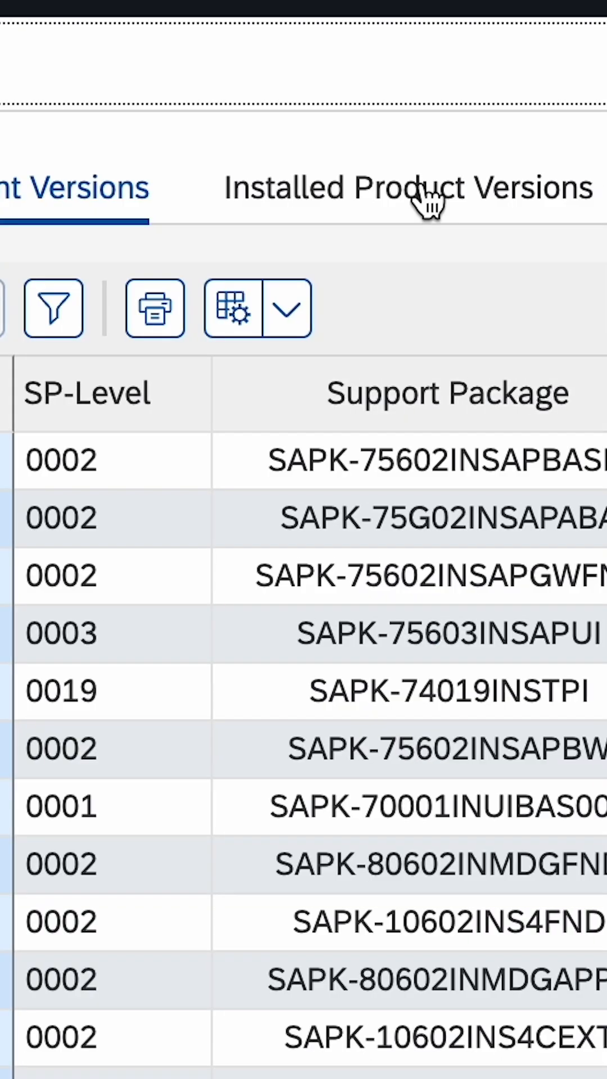
Step: Show the Installed Product Versions tab in the system status to check the release
left_click(406, 188)
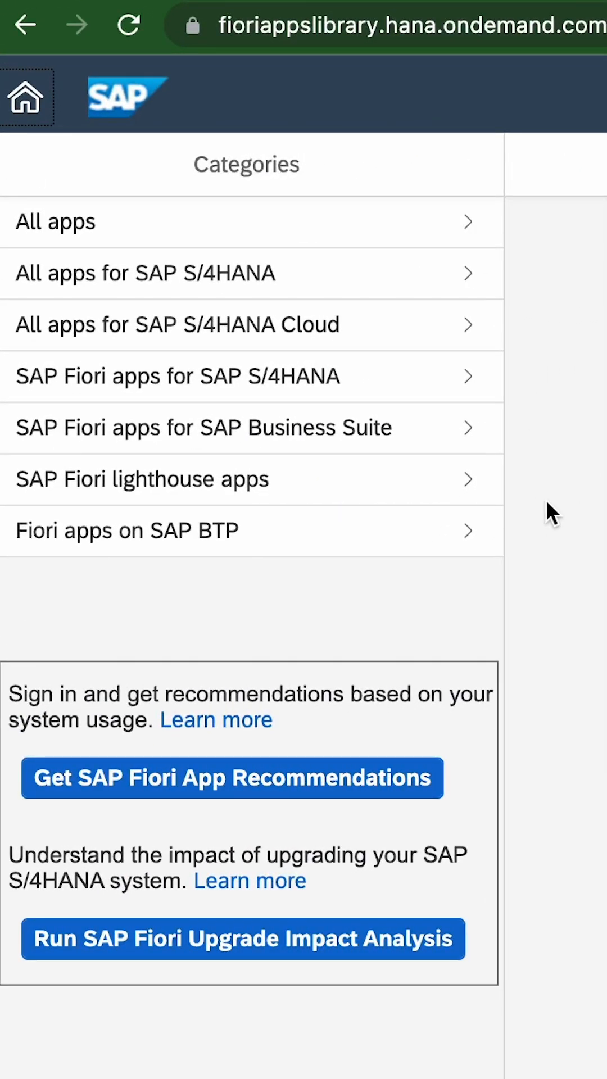
Step: Browse all apps for SAP S/4HANA and filter the list to find Create Maintenance Request (F1511A)
left_click(178, 376)
type("22")
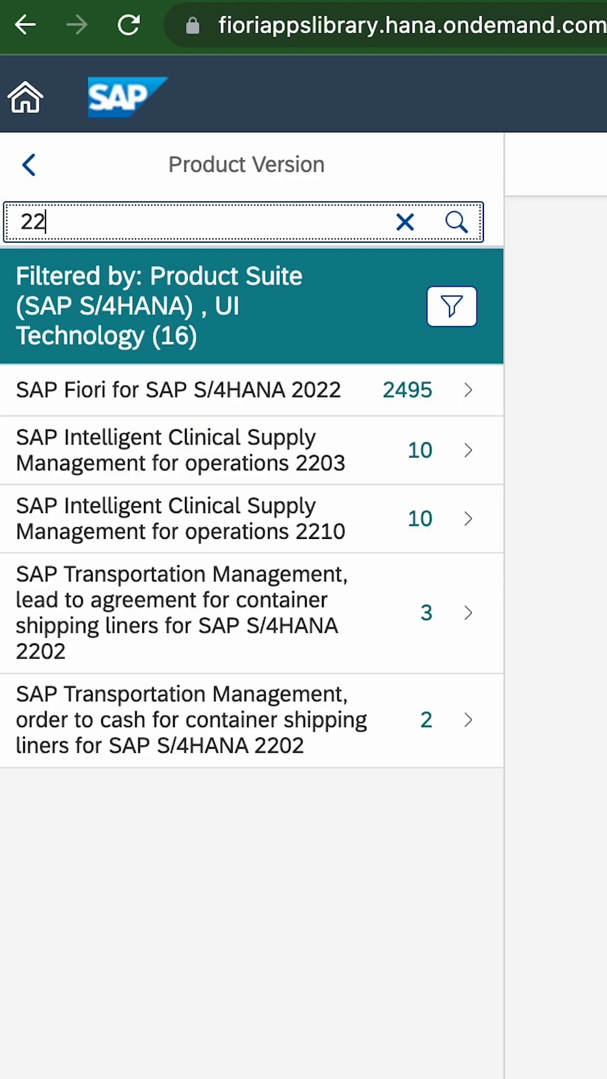
left_click(452, 305)
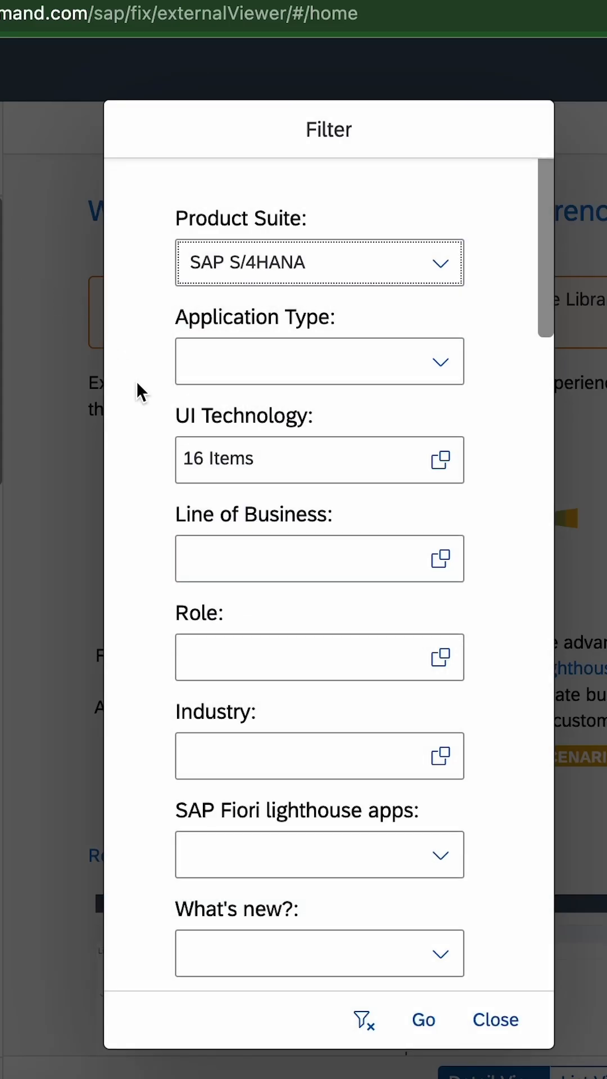
scroll("down", 3)
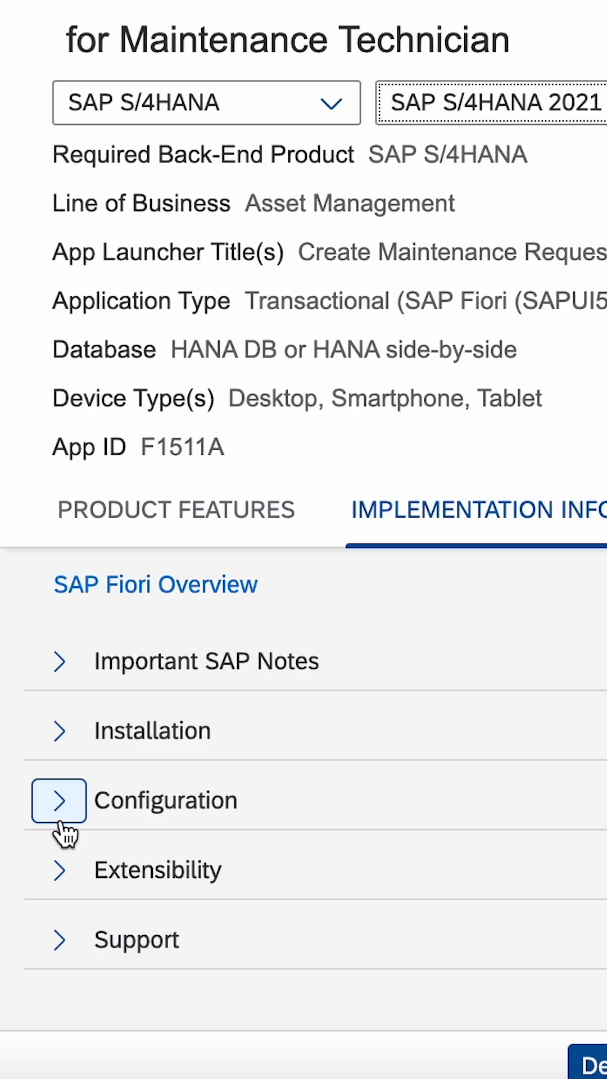
Step: Expand Configuration and locate the OData service UI_MAINTWORKREQUESTOVW_V2 in the services table
left_click(59, 799)
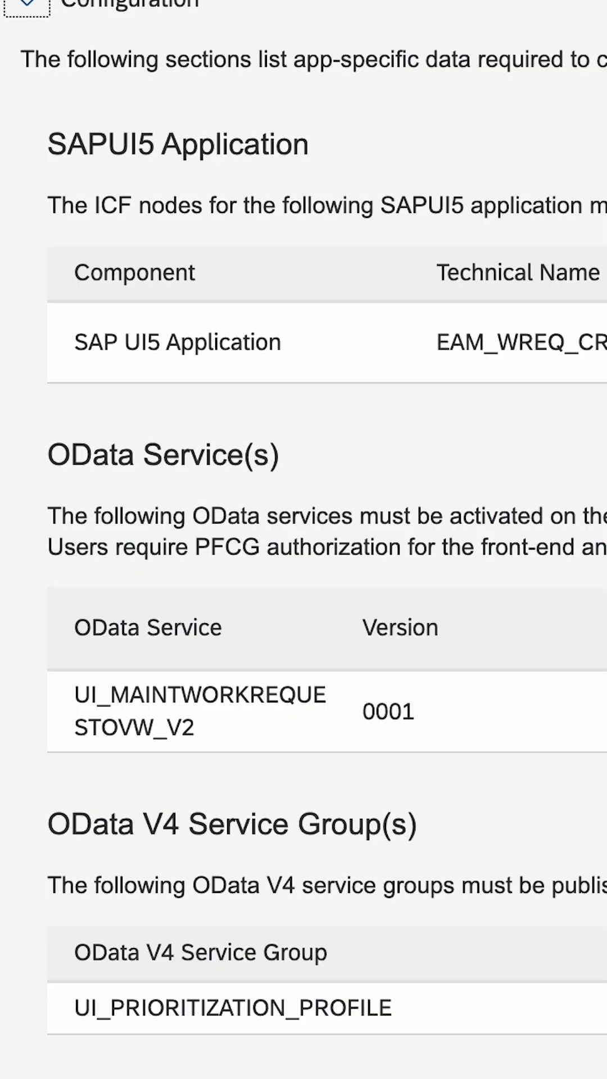
scroll("down", 3)
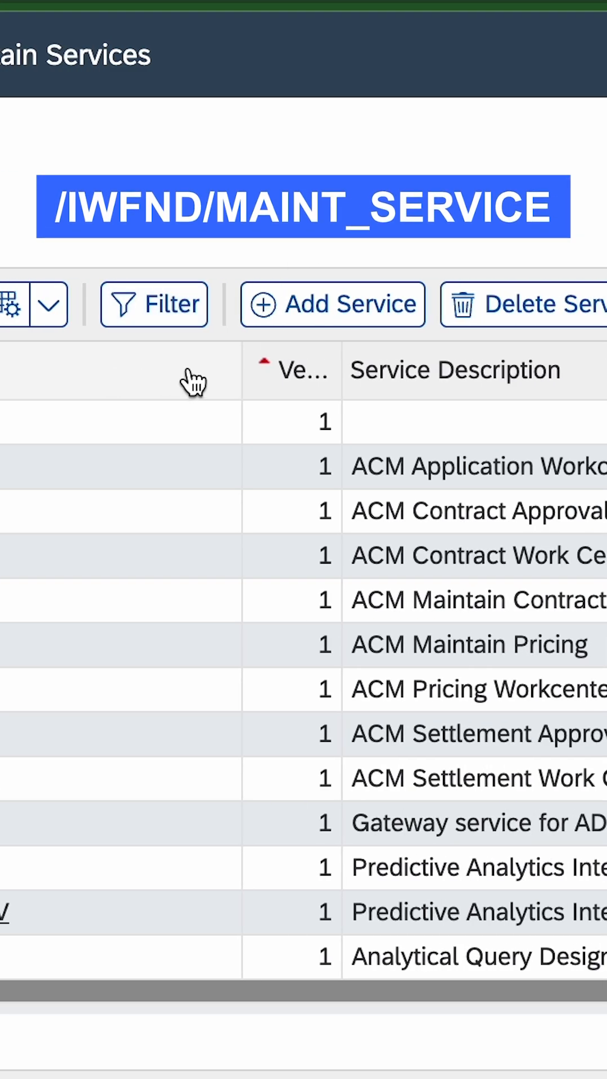
Step: Add the OData service UI_MAINTWORKREQUESTOVW_V2 in /IWFND/MAINT_SERVICE
left_click(333, 305)
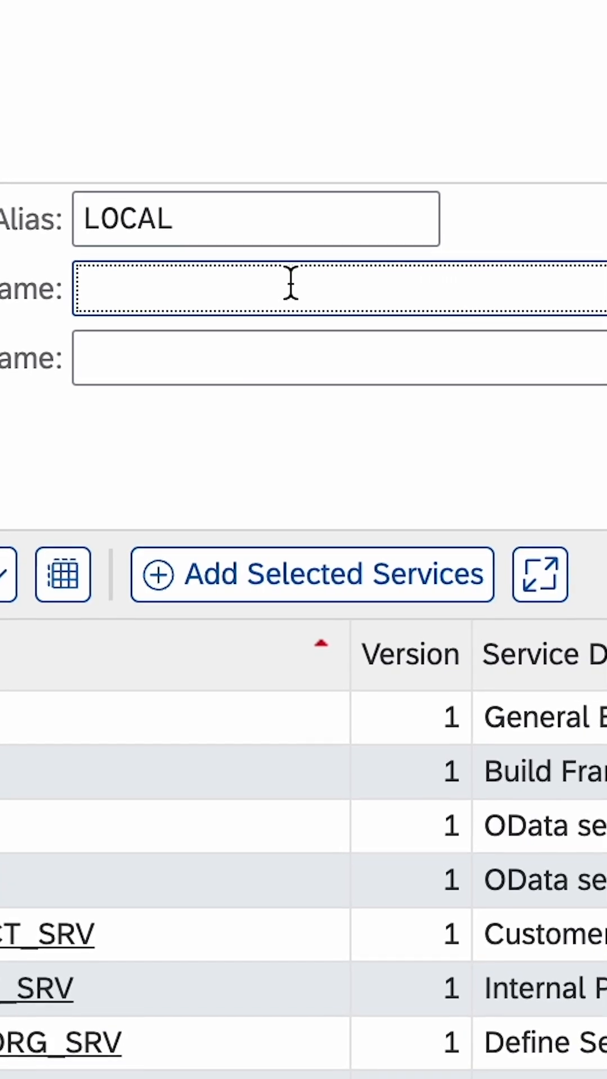
type("UI_MAINTWORKREQUESTOVW_V2")
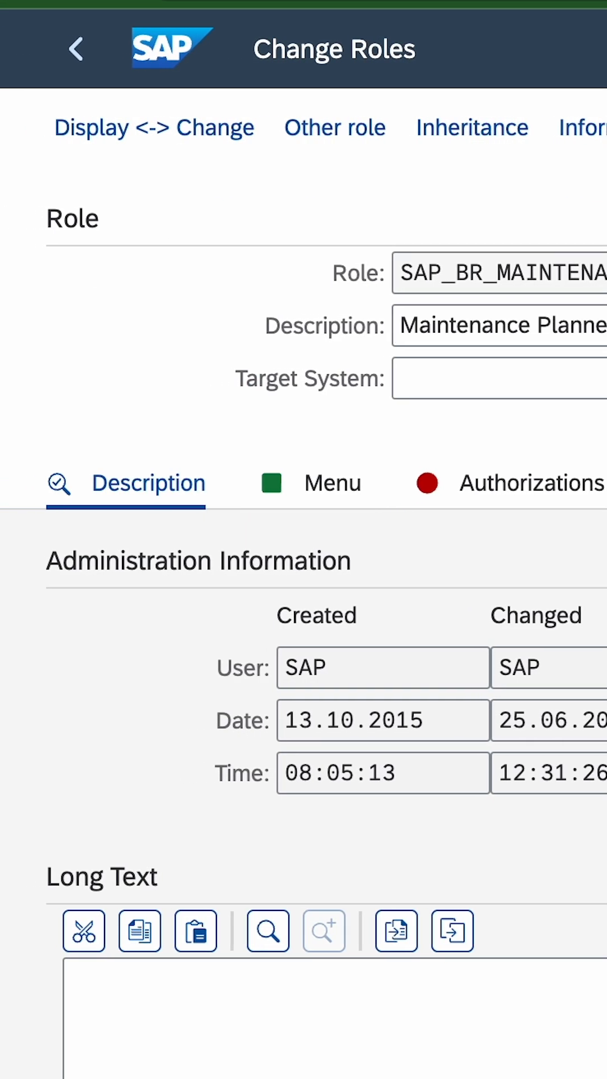
left_click(75, 48)
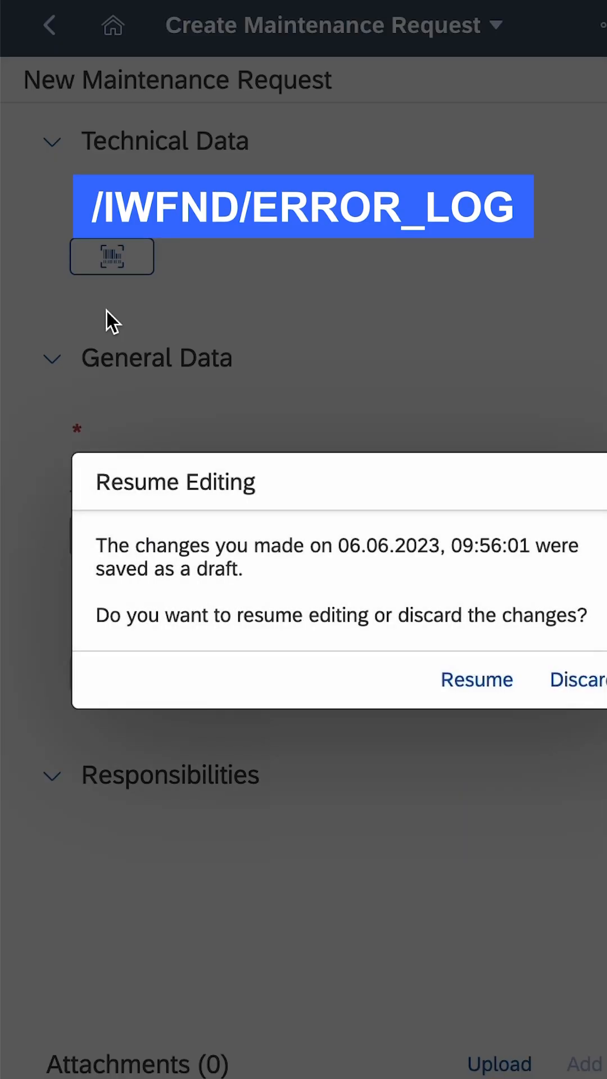
Step: Launch Create Maintenance Request and discard the earlier saved draft
left_click(578, 679)
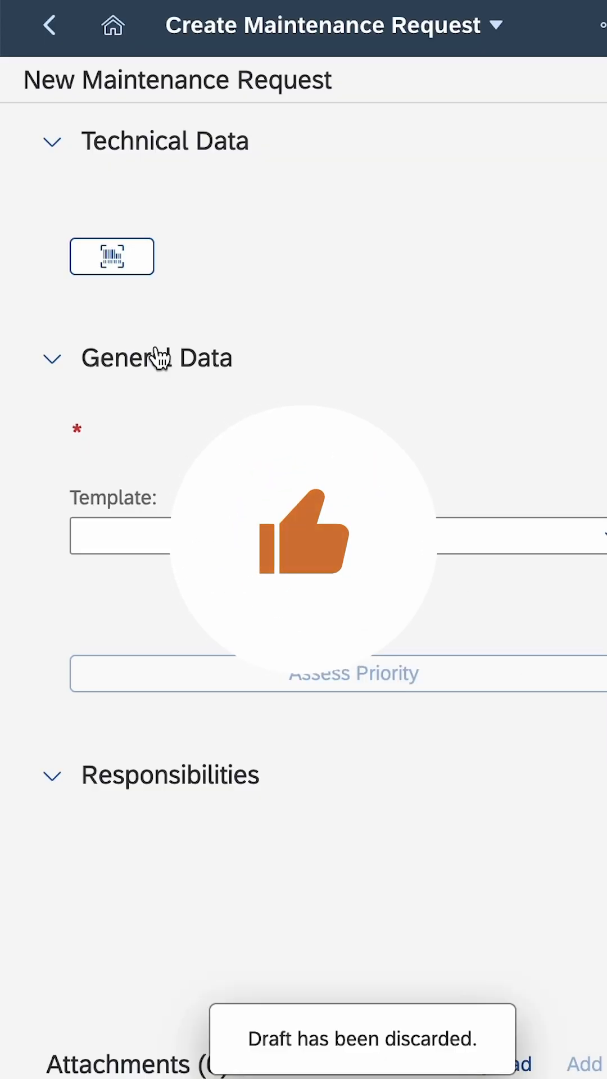